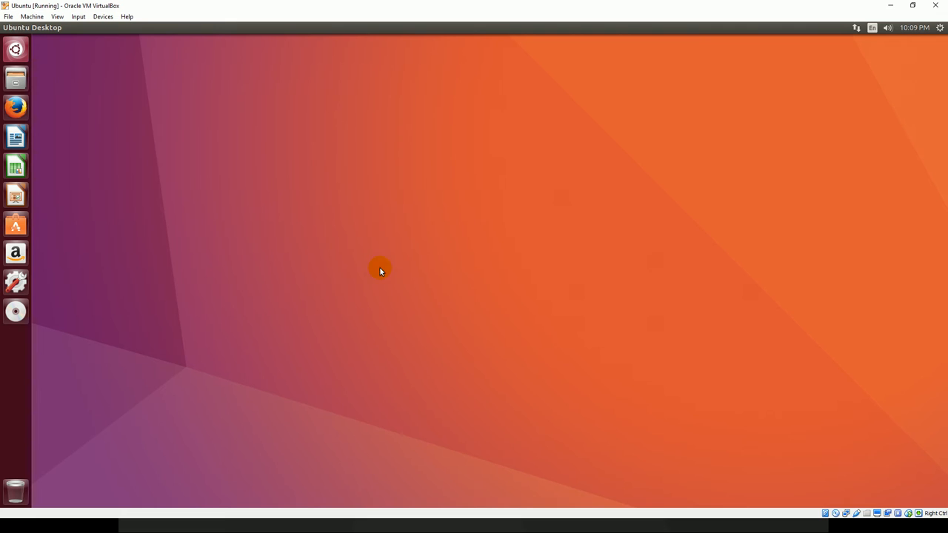
{"action": "mouse_move", "coordinate": [513, 225]}
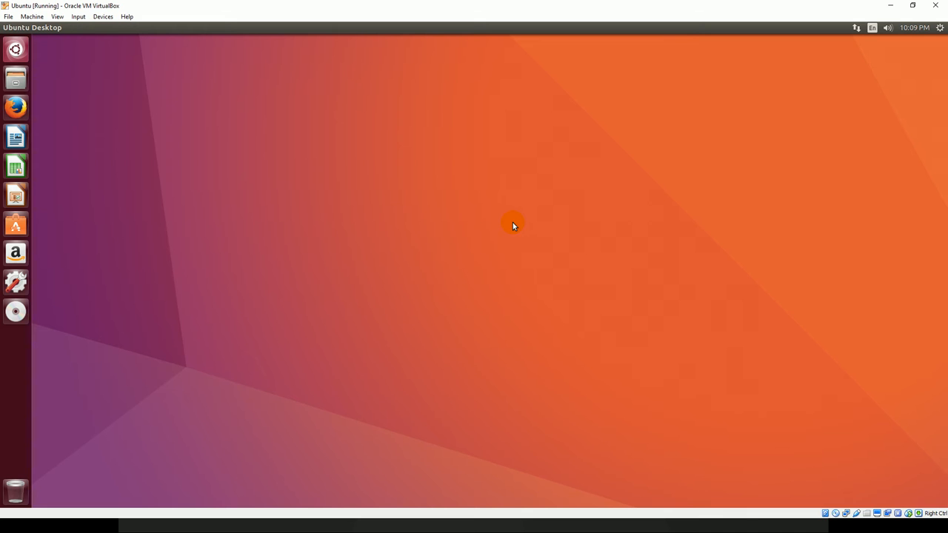
{"action": "mouse_move", "coordinate": [509, 223]}
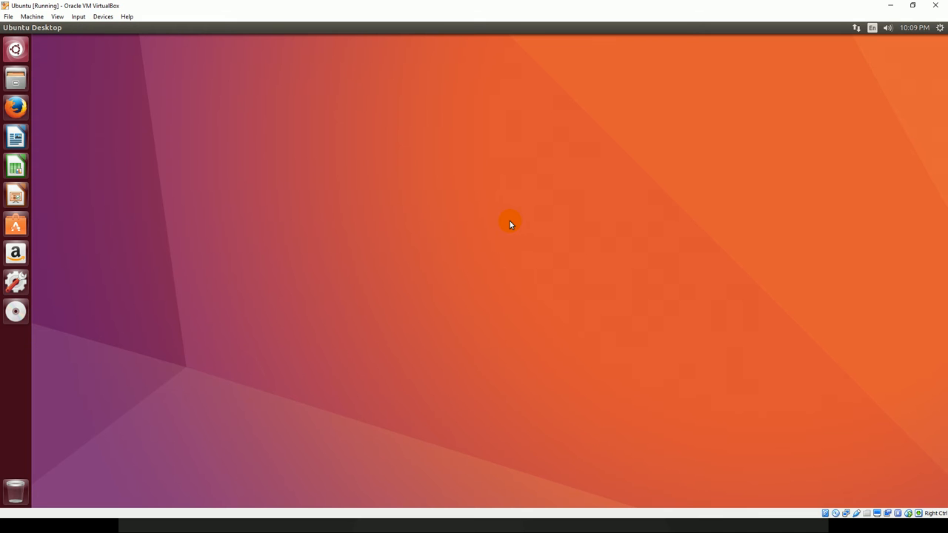
{"action": "mouse_move", "coordinate": [468, 204]}
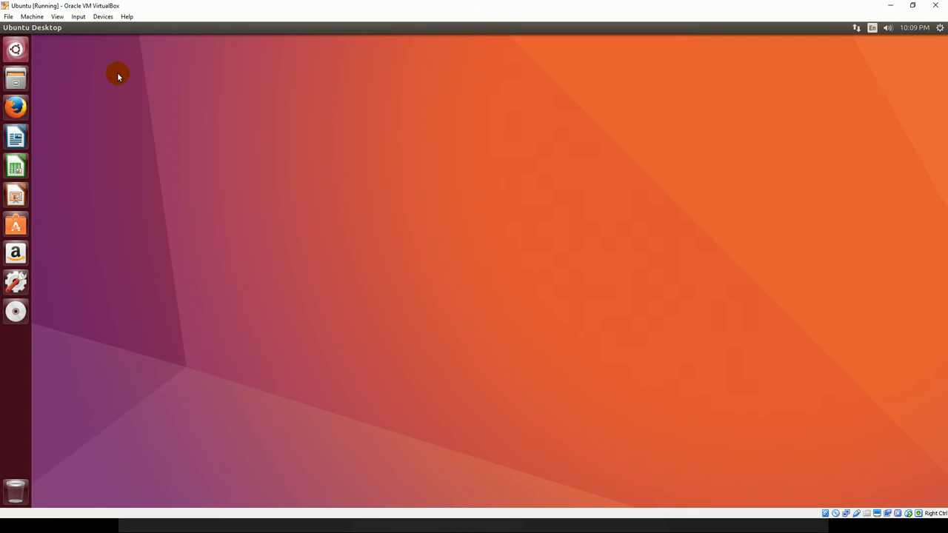
{"action": "mouse_move", "coordinate": [95, 74]}
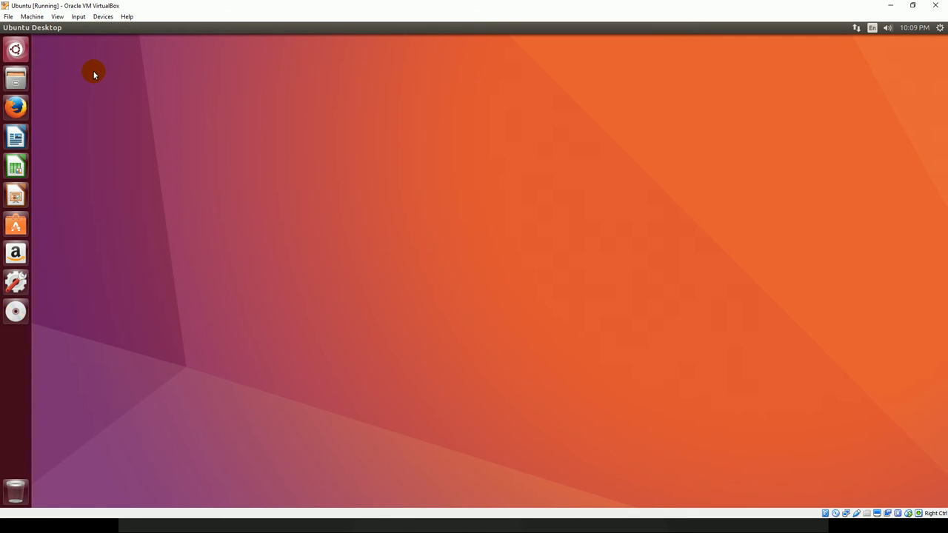
Search Ubuntu Dash for 'terminal' and launch the Terminal application
{"action": "left_click", "coordinate": [14, 49]}
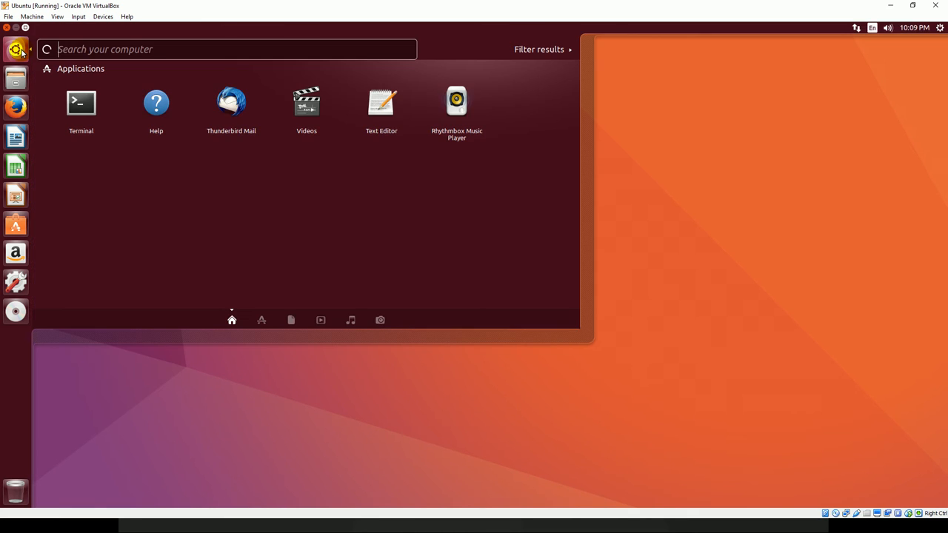
{"action": "type", "text": "t"}
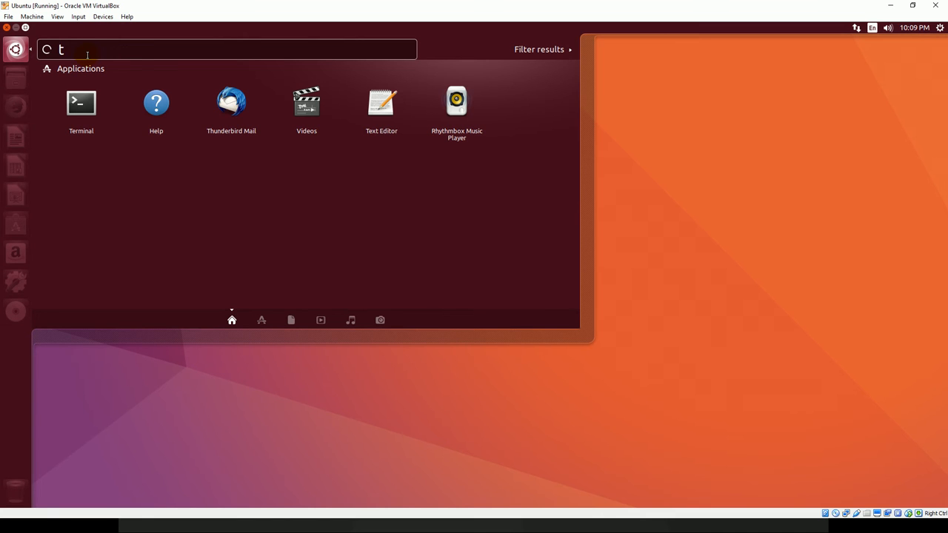
{"action": "type", "text": "erminal"}
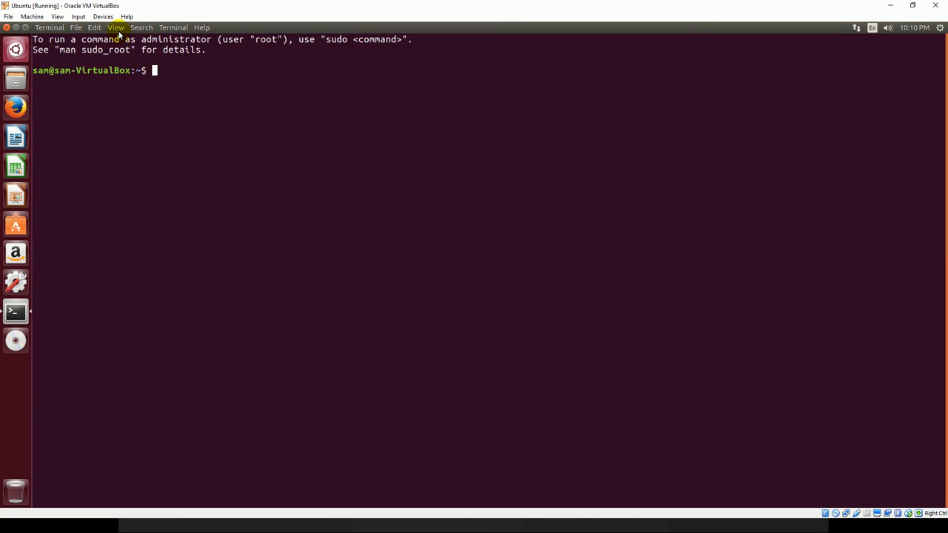
Zoom in from the View menu so the terminal text is larger
{"action": "left_click", "coordinate": [116, 26]}
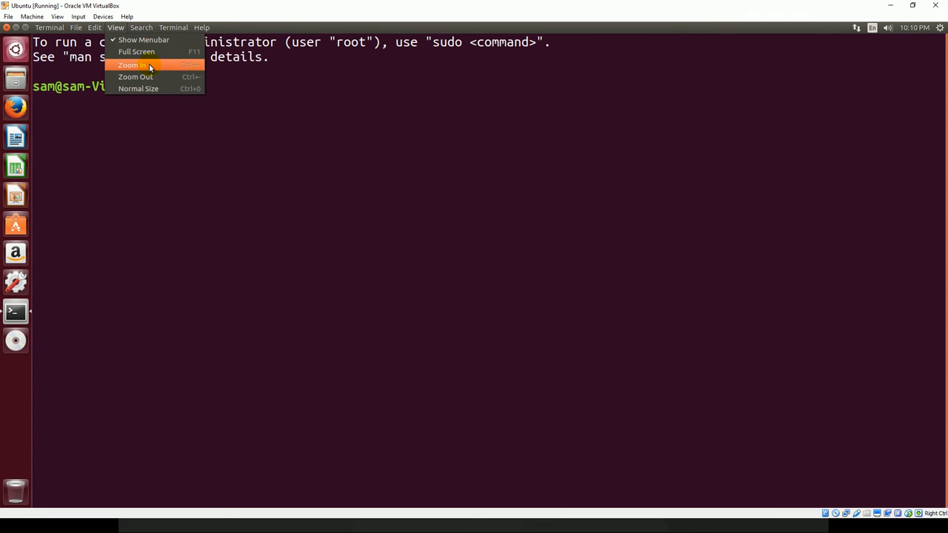
{"action": "left_click", "coordinate": [130, 65]}
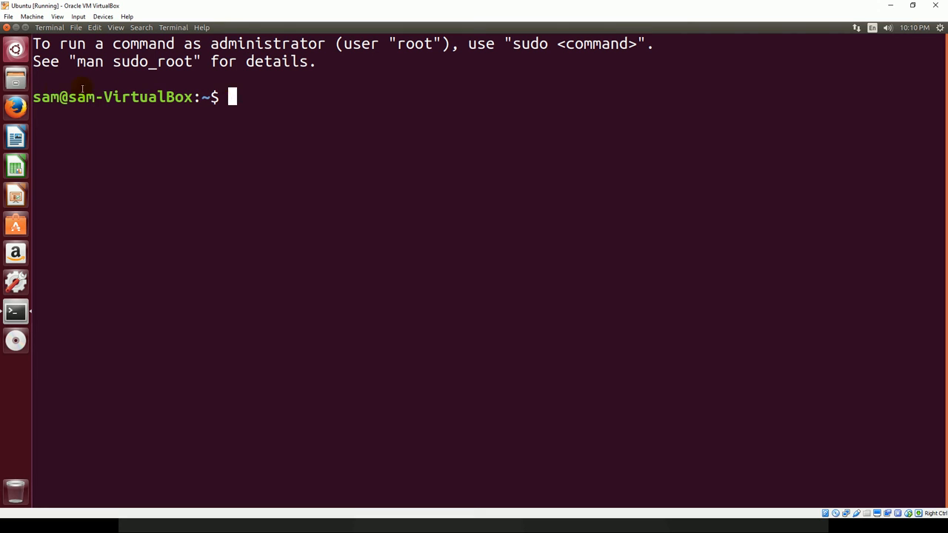
{"action": "mouse_move", "coordinate": [177, 122]}
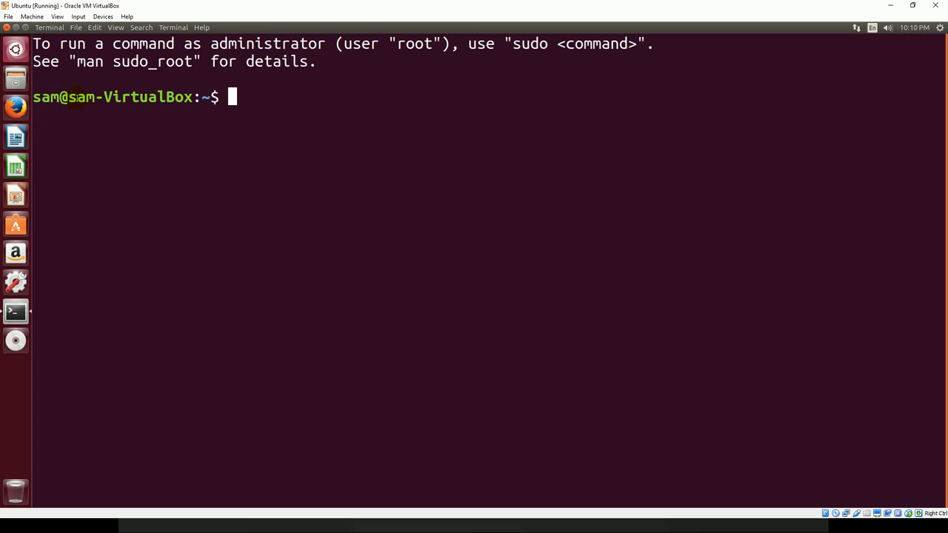
{"action": "double_click", "coordinate": [131, 98]}
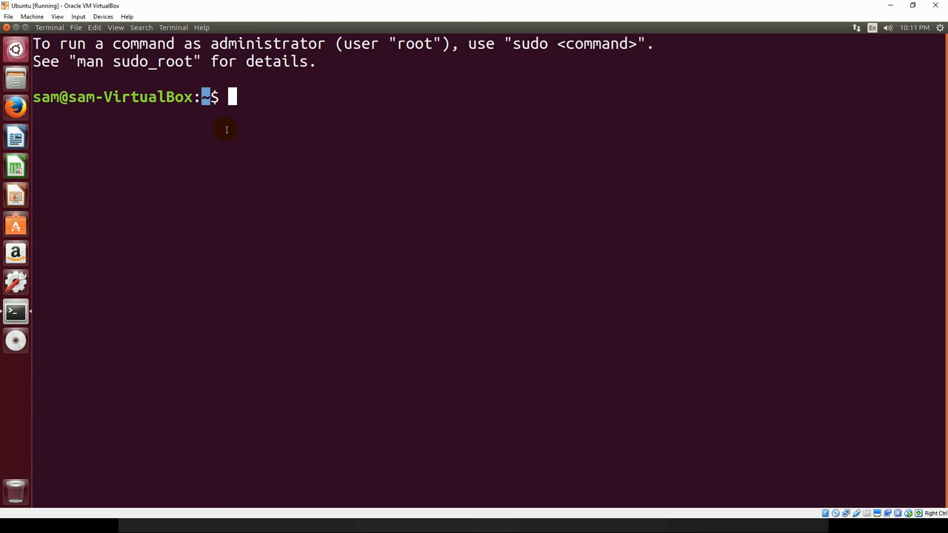
{"action": "mouse_move", "coordinate": [222, 126]}
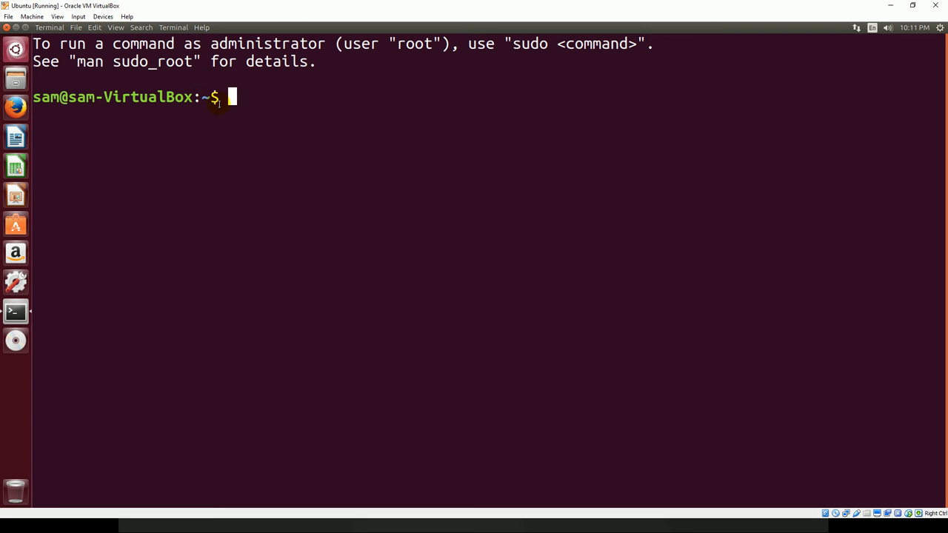
{"action": "mouse_move", "coordinate": [228, 124]}
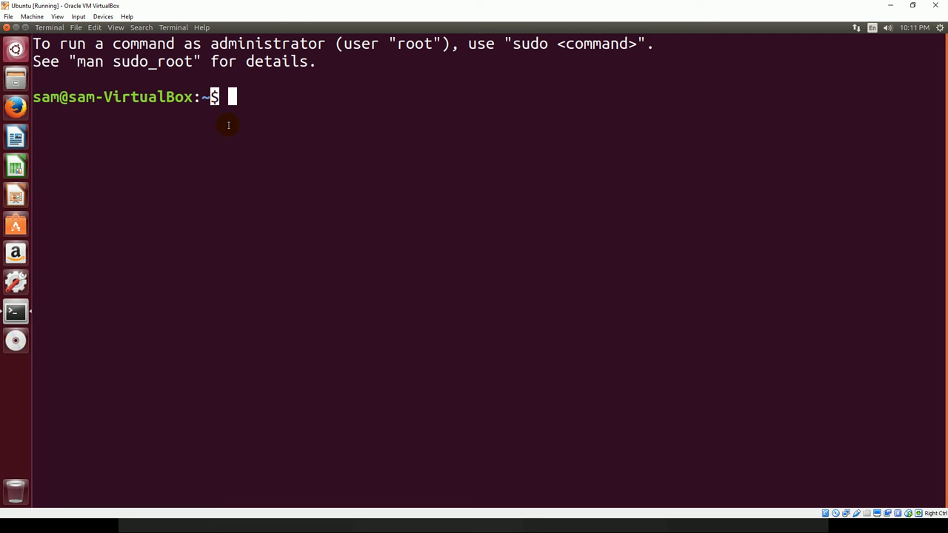
{"action": "mouse_move", "coordinate": [219, 125]}
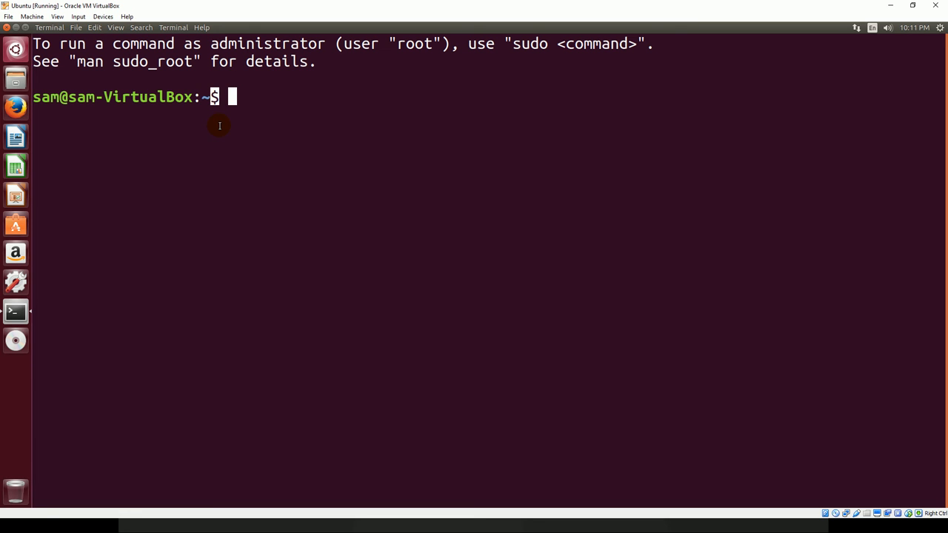
{"action": "mouse_move", "coordinate": [851, 82]}
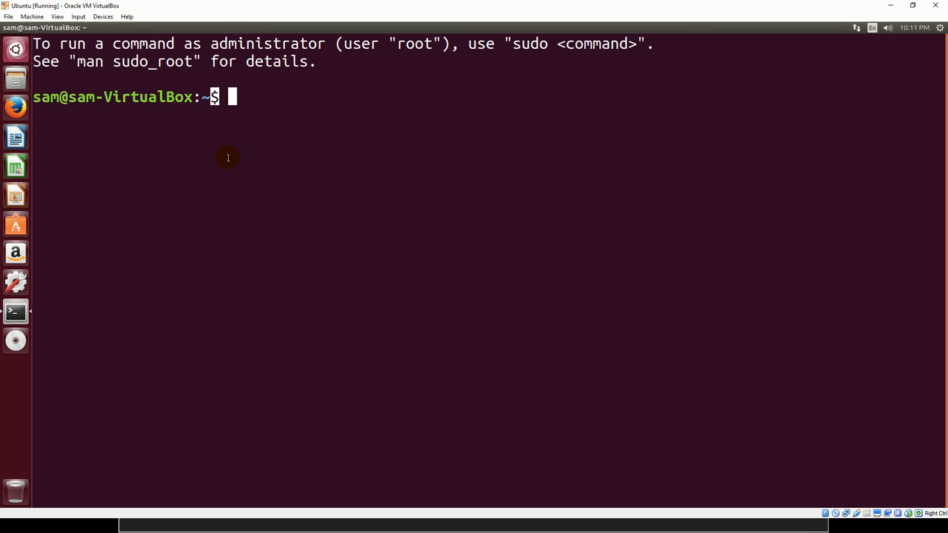
Run pwd to print /home/sam as the current directory
{"action": "type", "text": "pwd"}
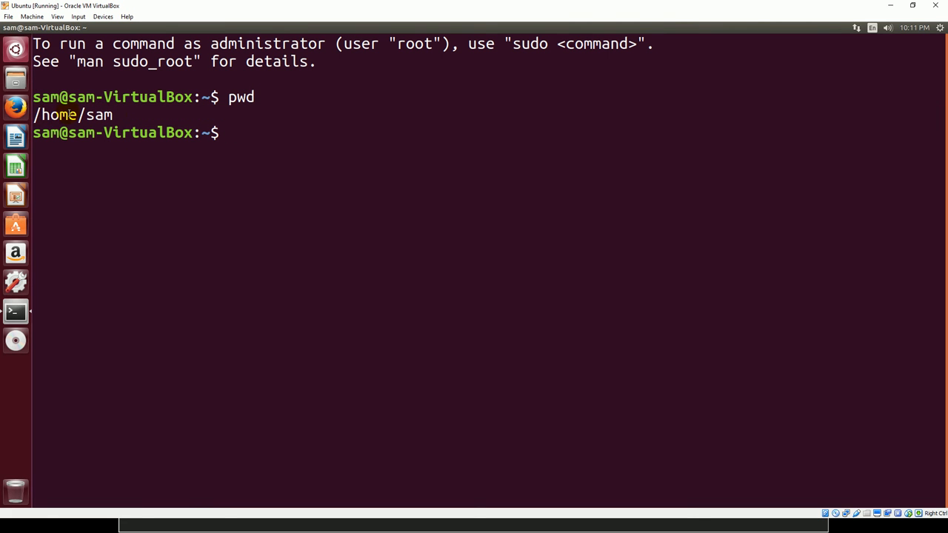
{"action": "mouse_move", "coordinate": [344, 367]}
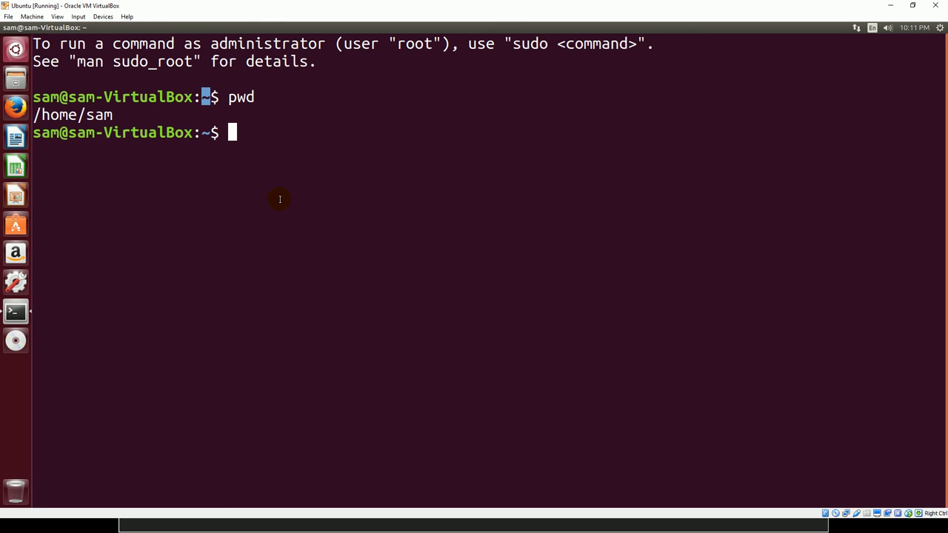
{"action": "mouse_move", "coordinate": [841, 140]}
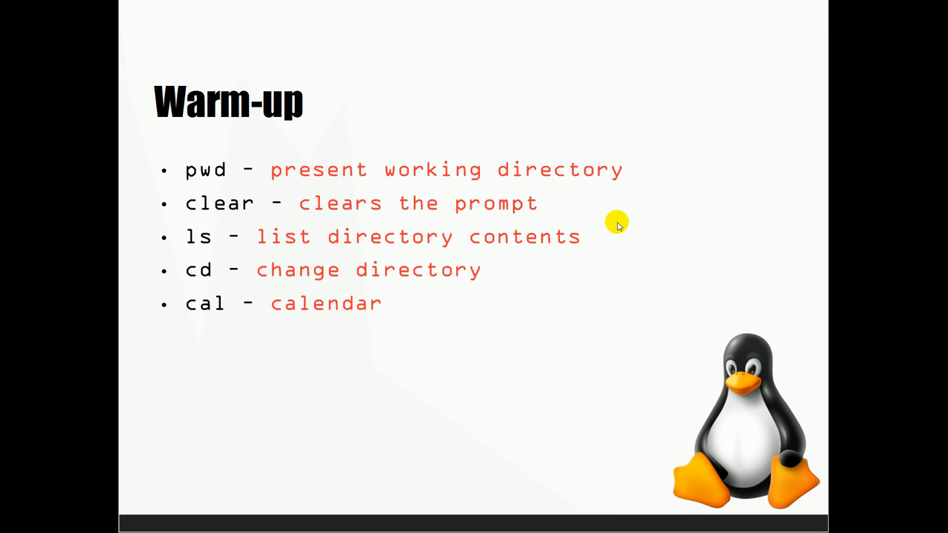
Switch back from the slide to the cleared Ubuntu terminal window
{"action": "key", "text": "alt+tab"}
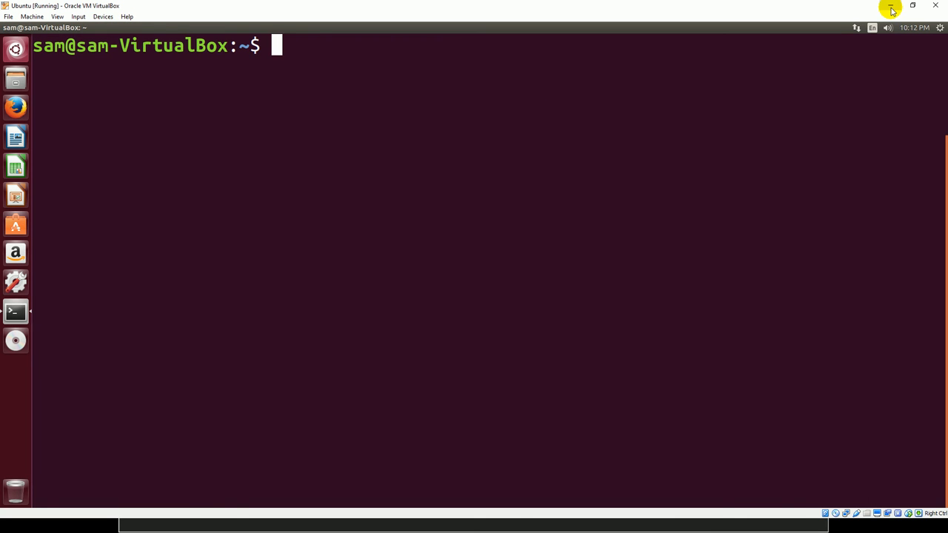
{"action": "mouse_move", "coordinate": [530, 245]}
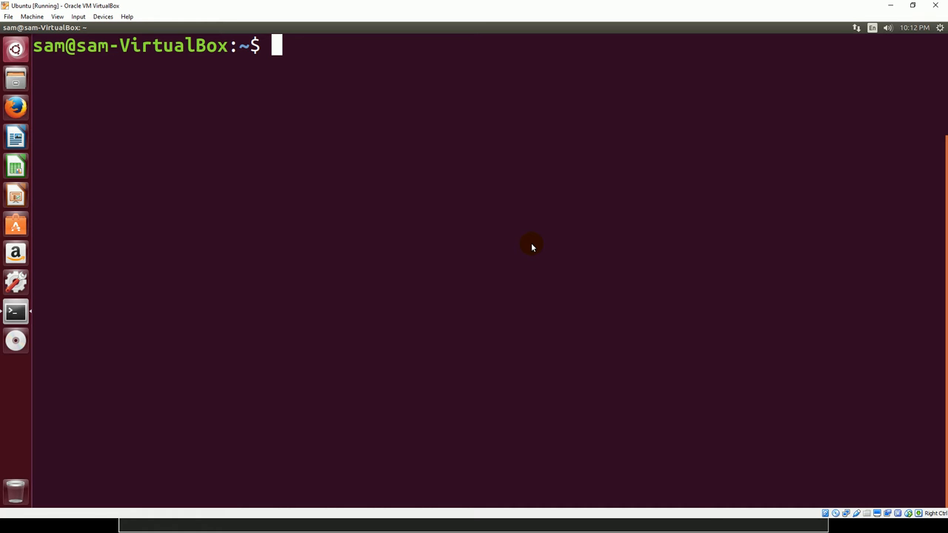
Run ls to list the home folders and pick out examples.desktop in the output
{"action": "type", "text": "ls"}
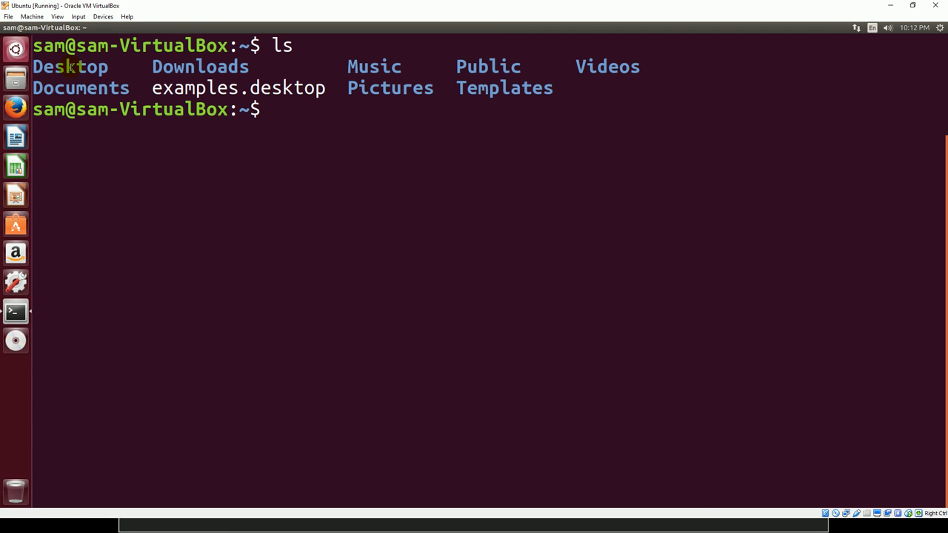
{"action": "mouse_move", "coordinate": [337, 48]}
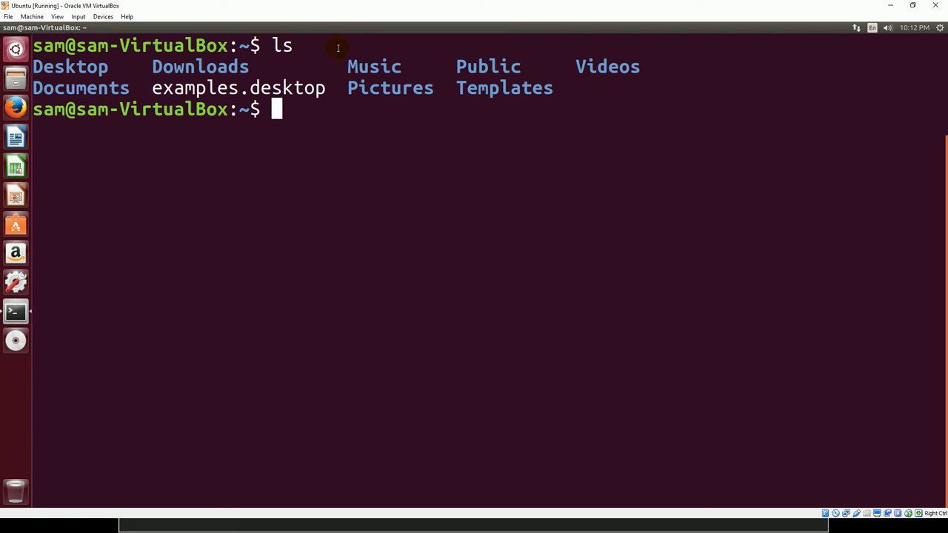
{"action": "mouse_move", "coordinate": [234, 92]}
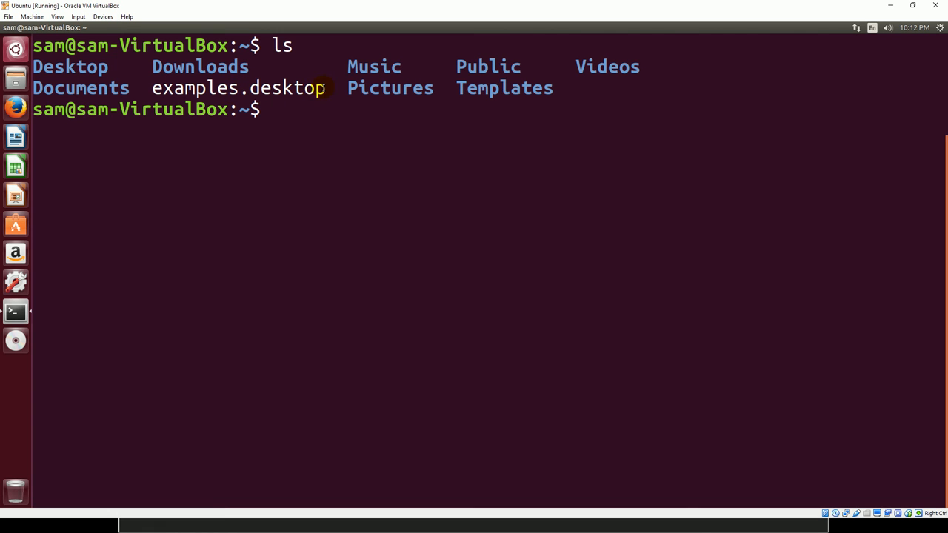
{"action": "double_click", "coordinate": [237, 87]}
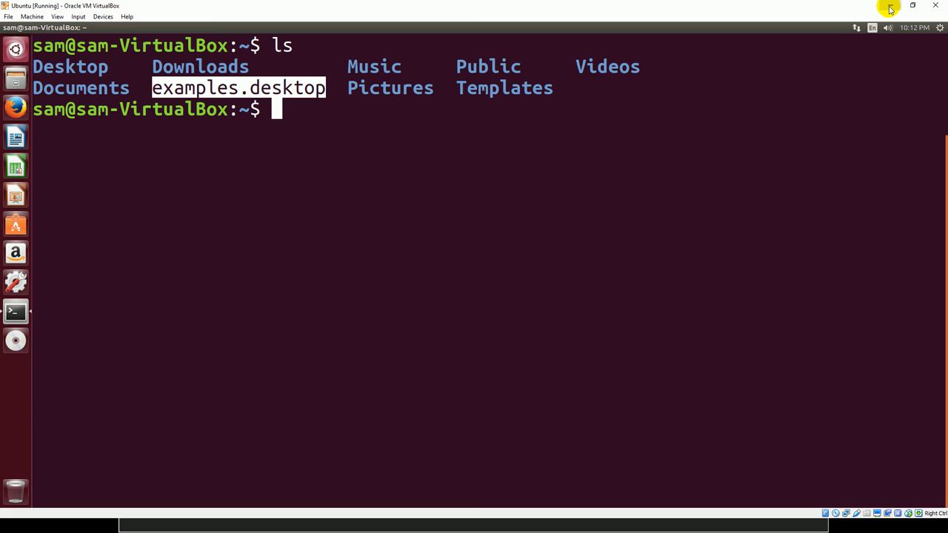
{"action": "mouse_move", "coordinate": [326, 92]}
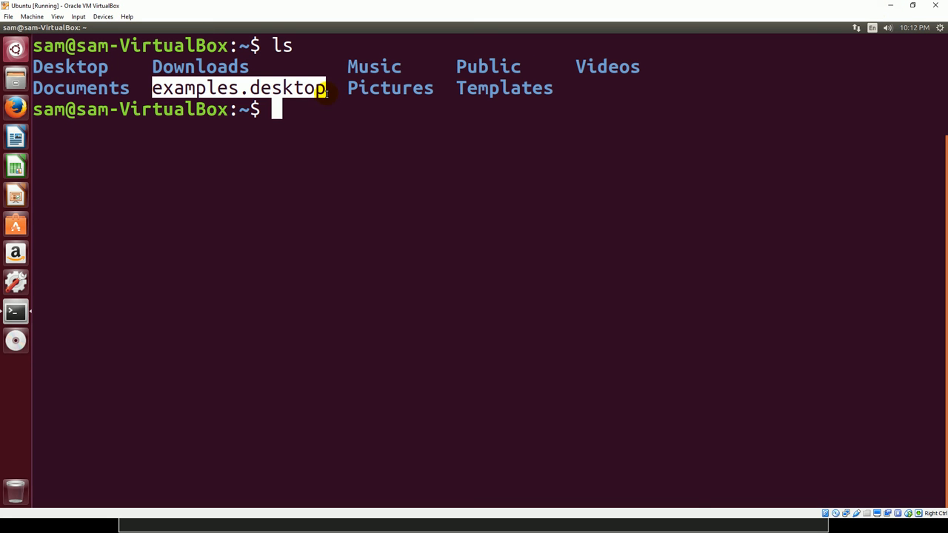
{"action": "mouse_move", "coordinate": [907, 50]}
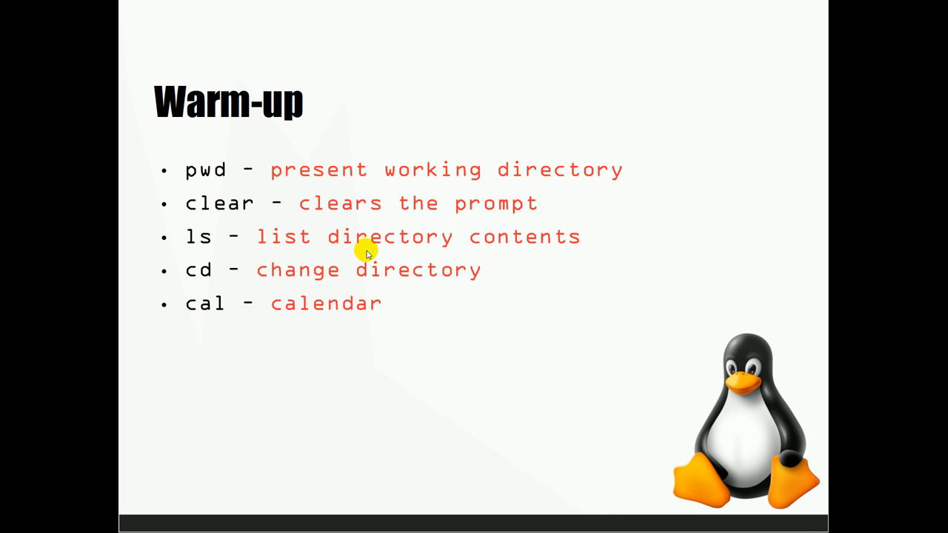
{"action": "mouse_move", "coordinate": [856, 288]}
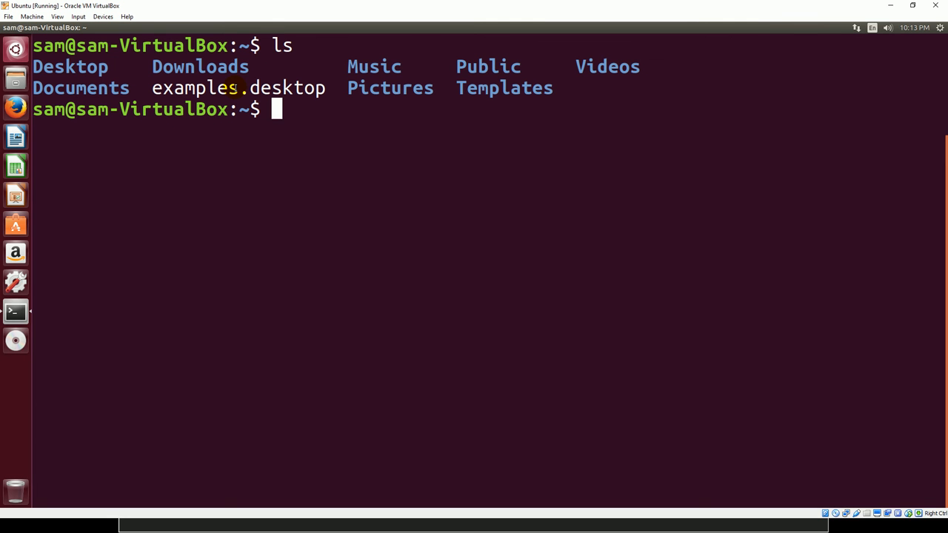
Change to the root directory with cd / and list its contents (bin, etc, home, usr)
{"action": "type", "text": "cd"}
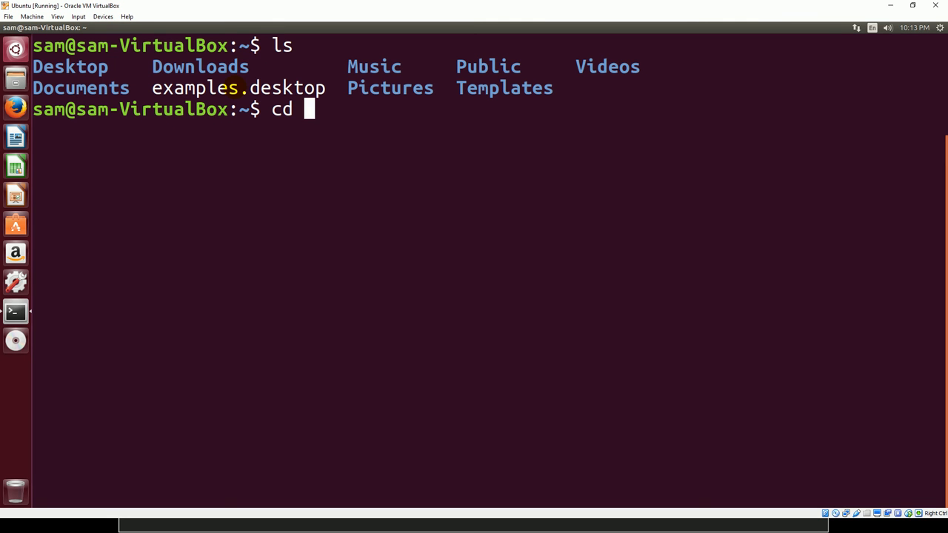
{"action": "type", "text": "/"}
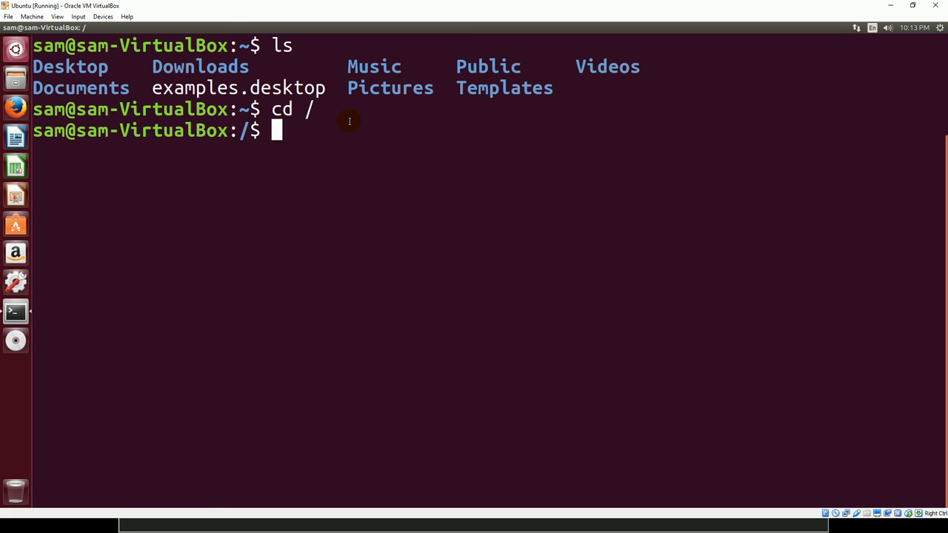
{"action": "type", "text": "ls"}
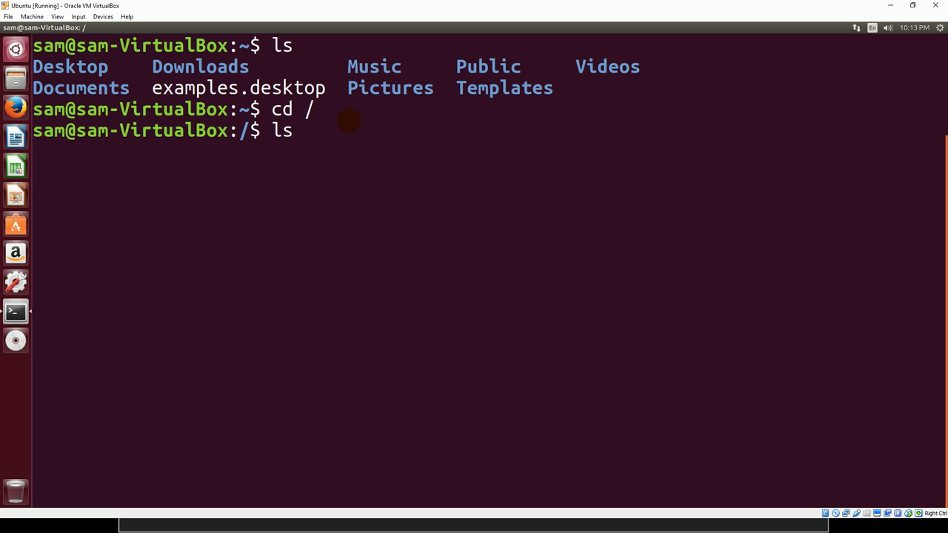
{"action": "key", "text": "Return"}
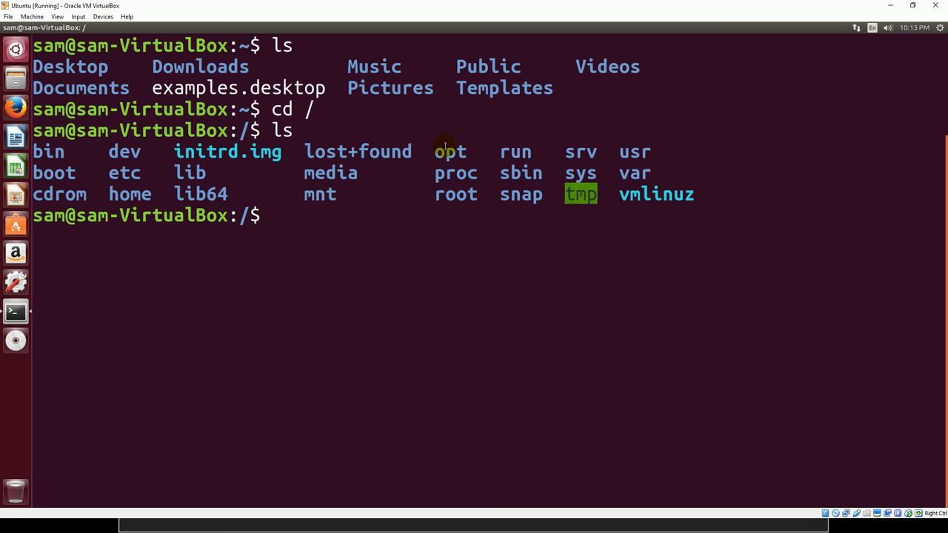
{"action": "mouse_move", "coordinate": [558, 137]}
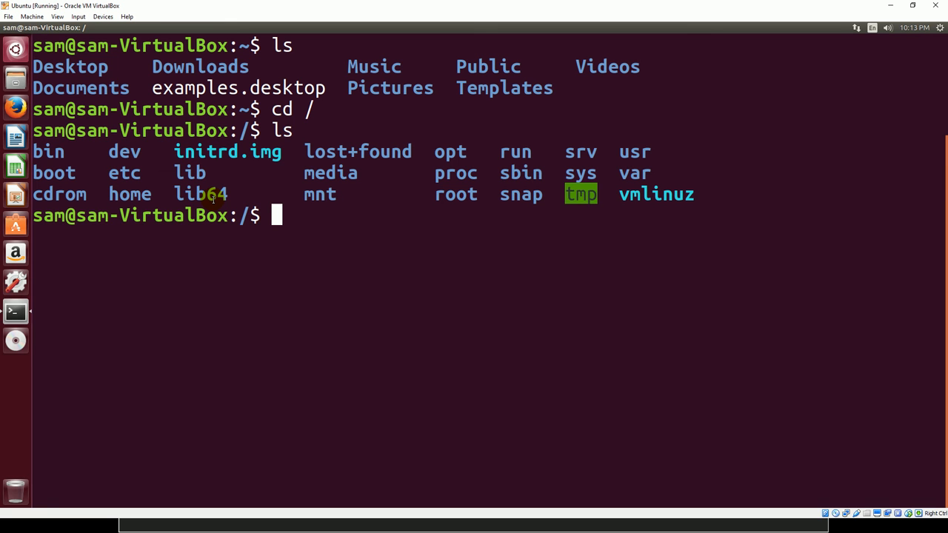
Return to the home directory with a bare cd
{"action": "type", "text": "cd"}
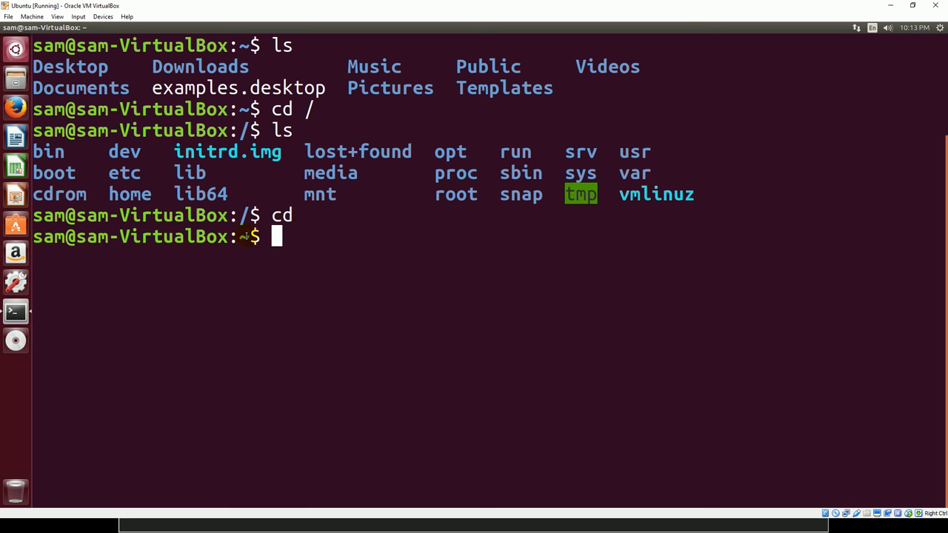
Confirm /home/sam with pwd, then clear the screen to a single prompt
{"action": "type", "text": "pwd"}
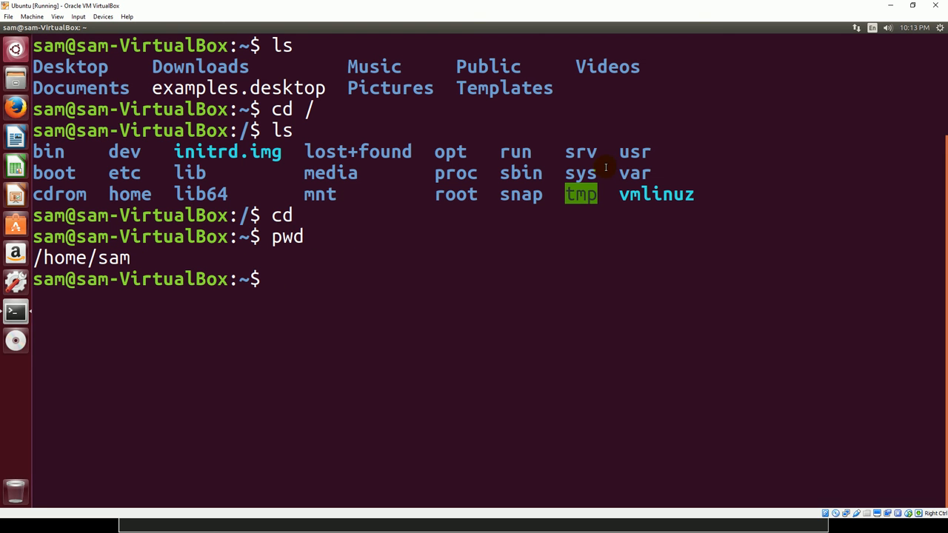
{"action": "type", "text": "clear"}
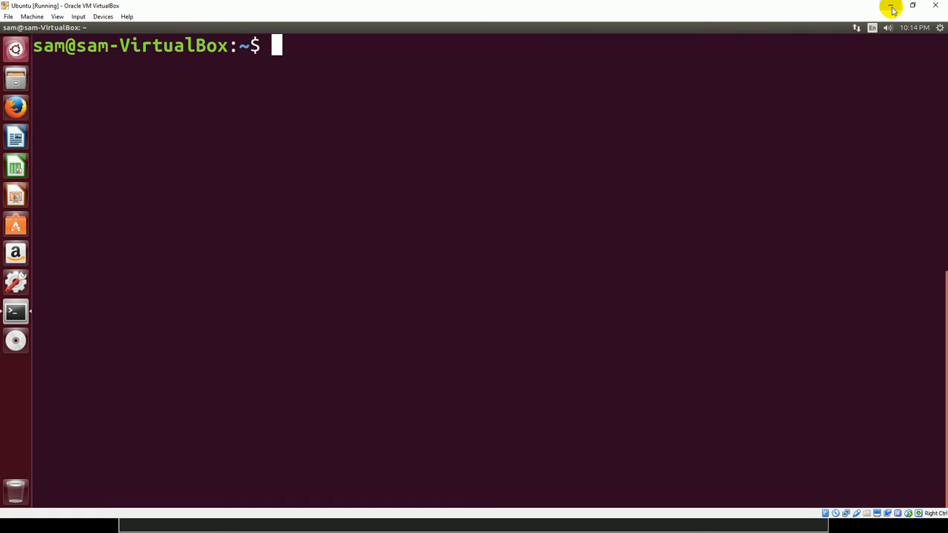
{"action": "type", "text": "c"}
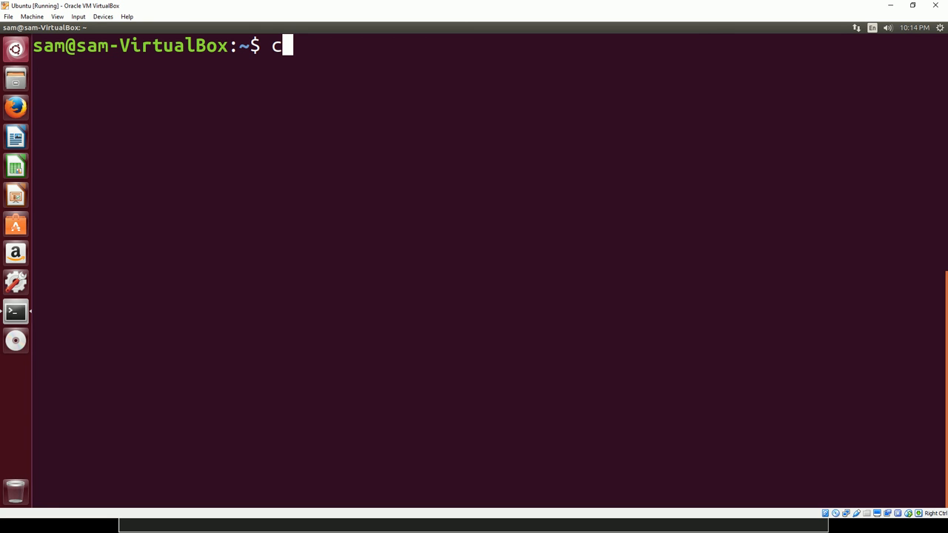
{"action": "mouse_move", "coordinate": [568, 201]}
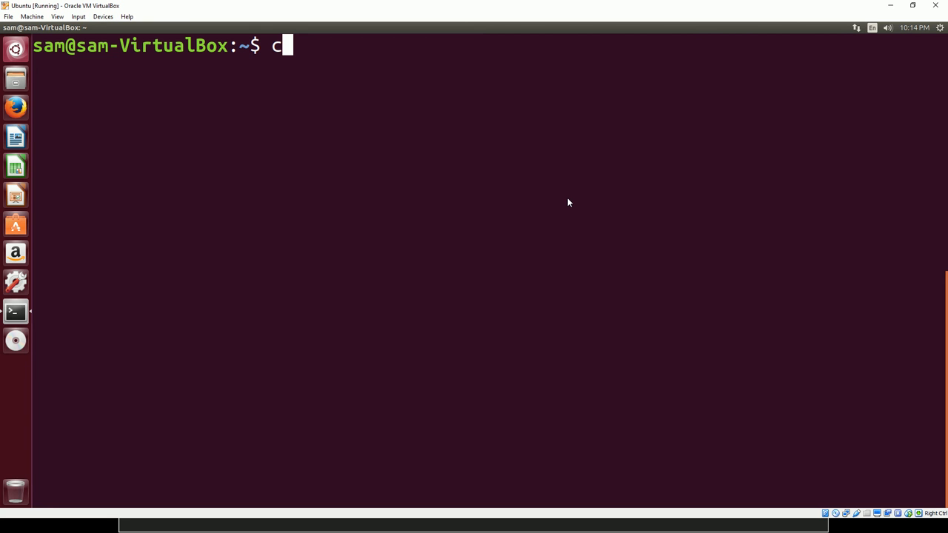
{"action": "mouse_move", "coordinate": [568, 199]}
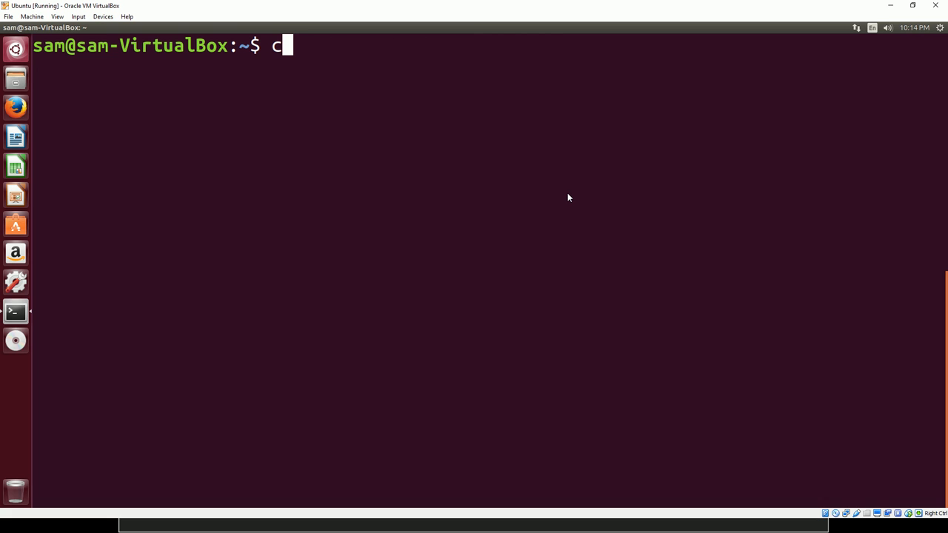